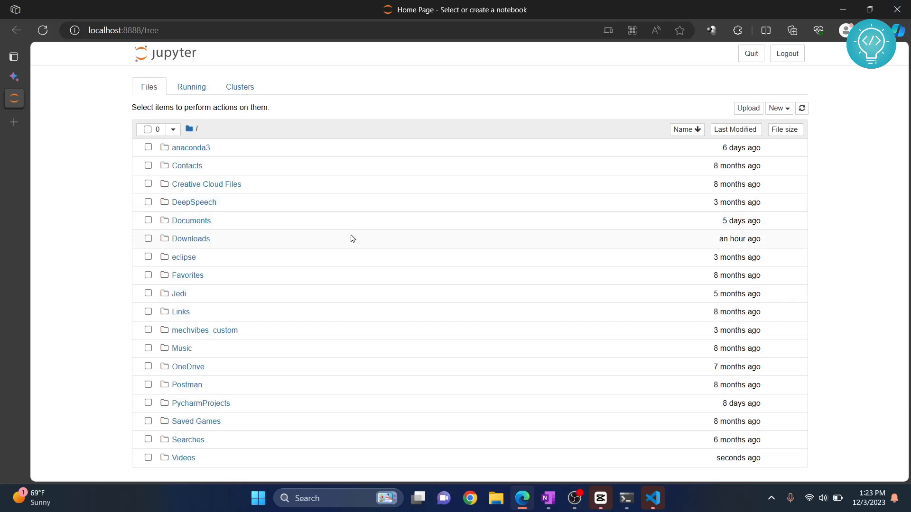
- Create a new Python 3 (ipykernel) notebook from the Jupyter home page
left_click(777, 108)
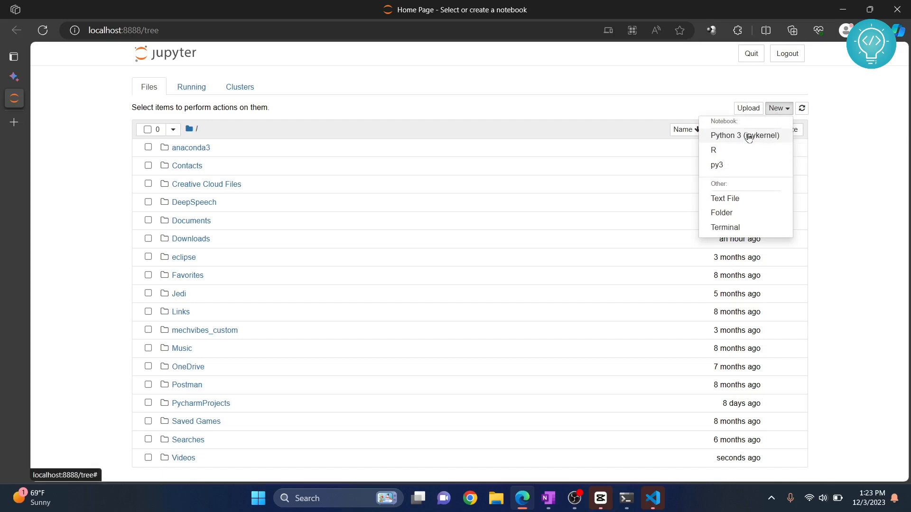
left_click(745, 135)
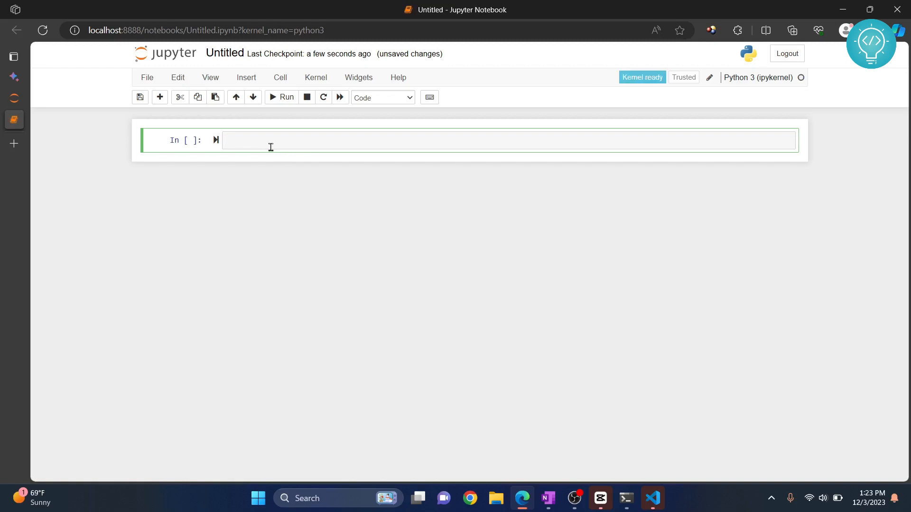
- Enter and run 'import tkinter' in the first cell
type("import tki")
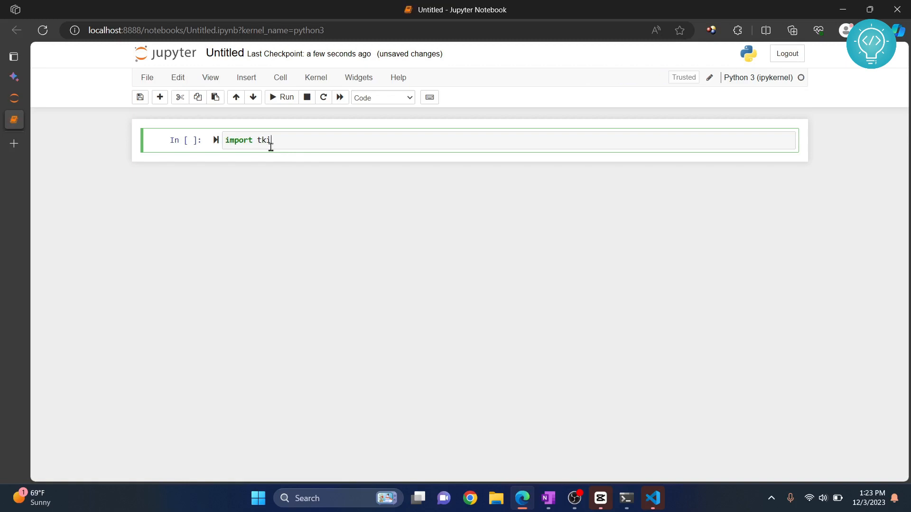
type("nter")
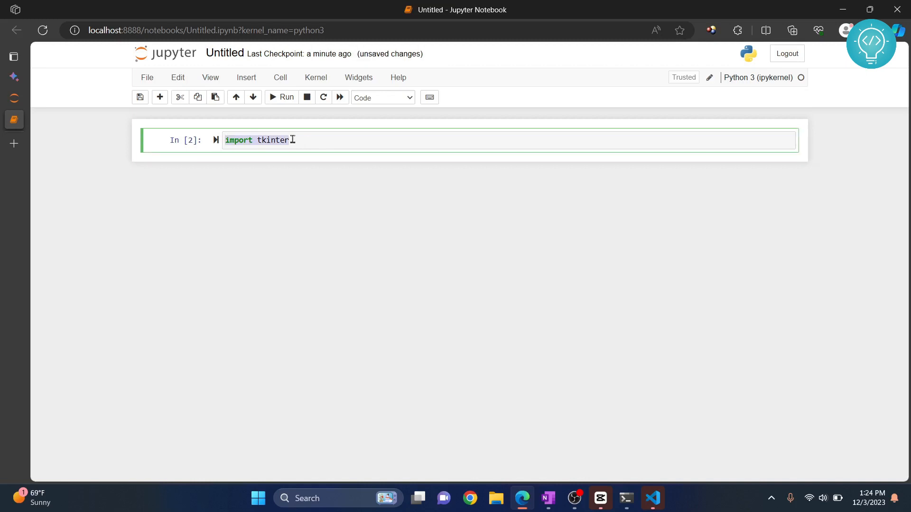
- Change the first cell to 'from tkinter import *', run it, and select the cell below
type("from tkinter")
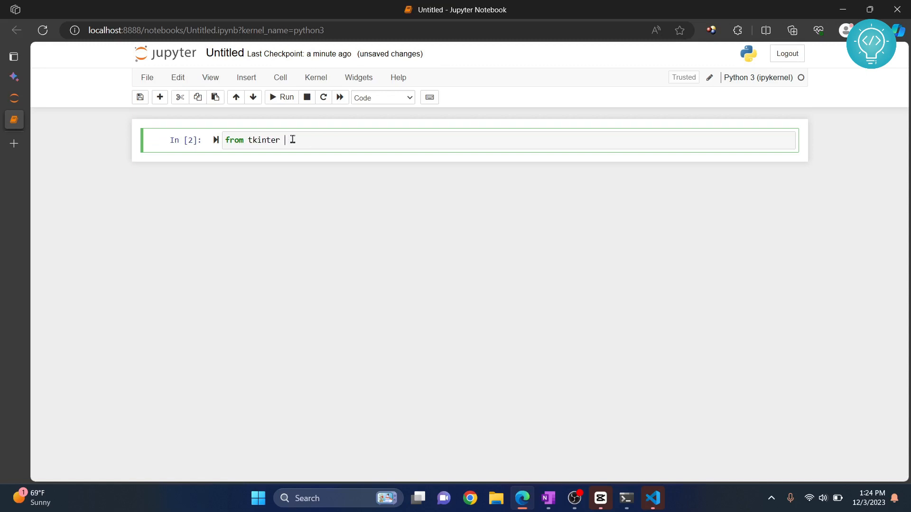
type("import *")
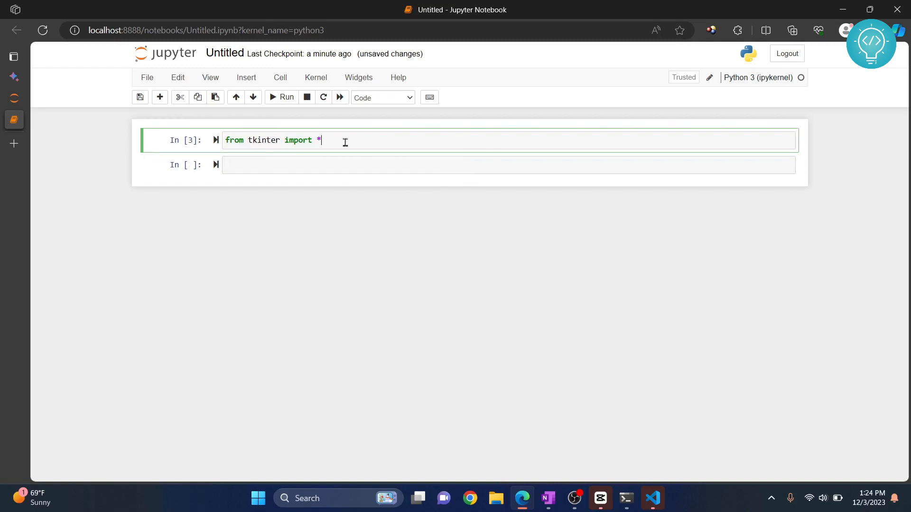
left_click(338, 165)
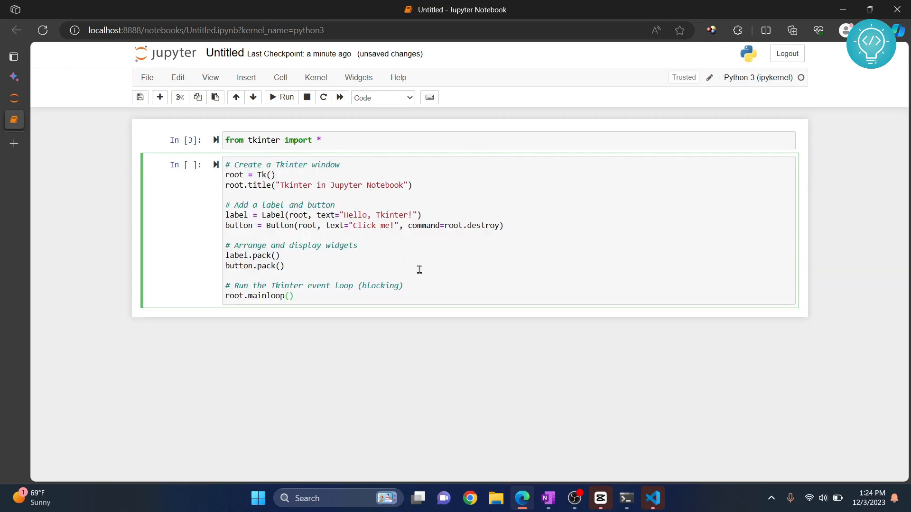
mouse_move(342, 282)
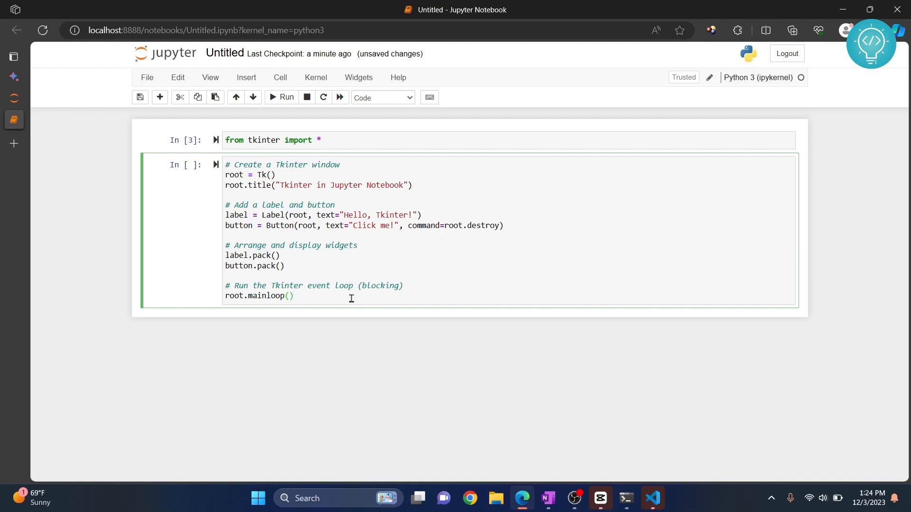
- Select the second cell holding the Tk window code with 'Hello, Tkinter!' label and 'Click me!' button
left_click(286, 97)
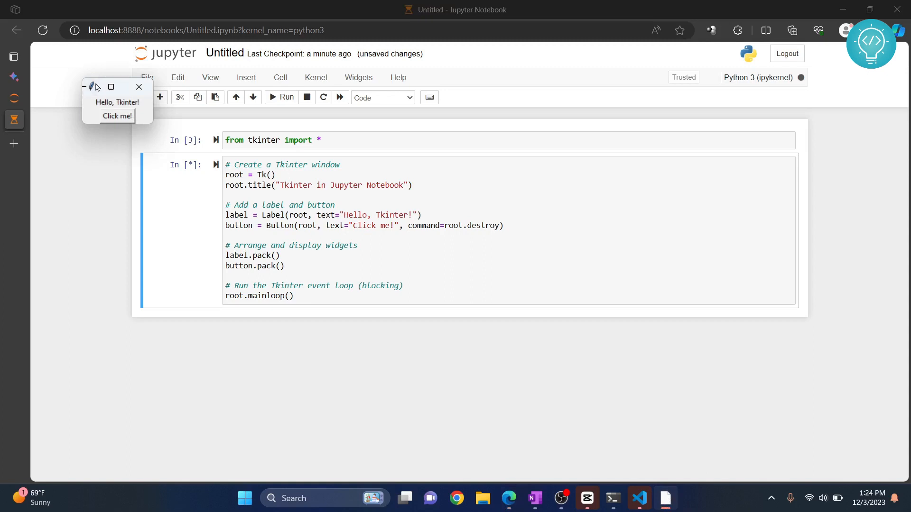
mouse_move(133, 119)
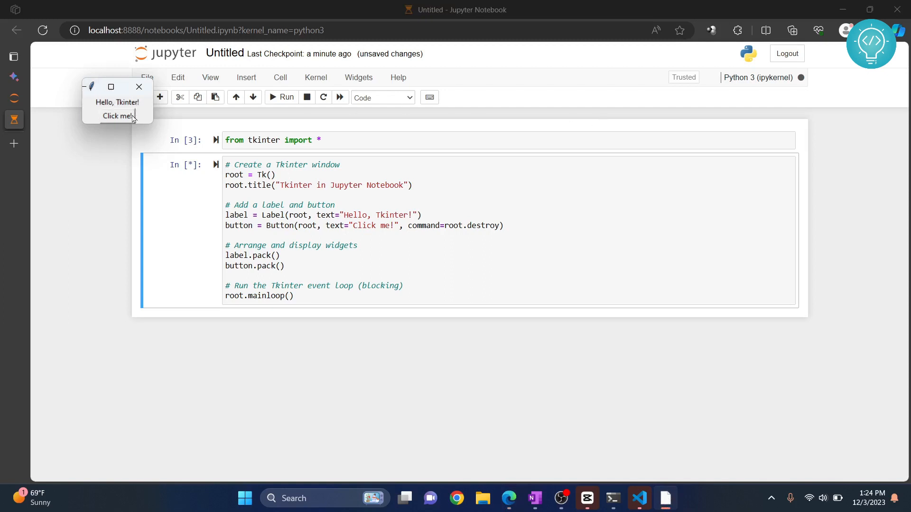
- Close the Tkinter window by clicking its 'Click me!' button
left_click(117, 115)
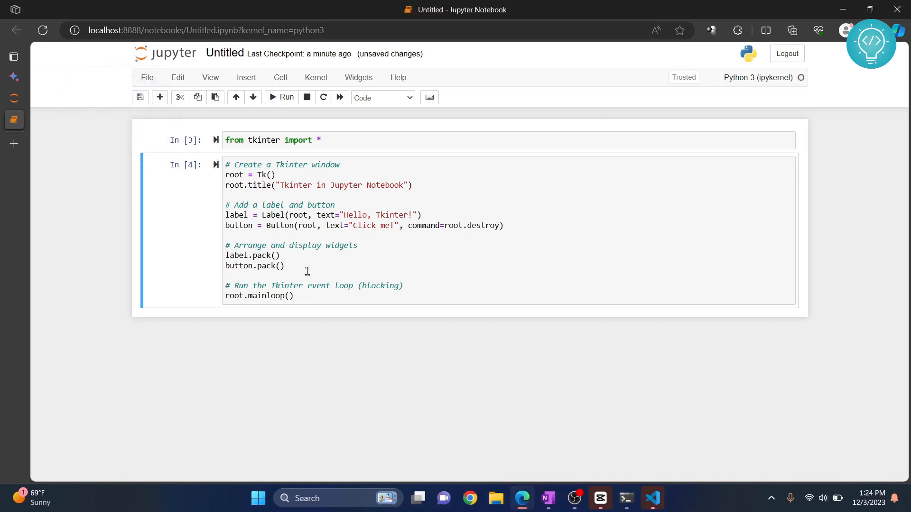
mouse_move(594, 443)
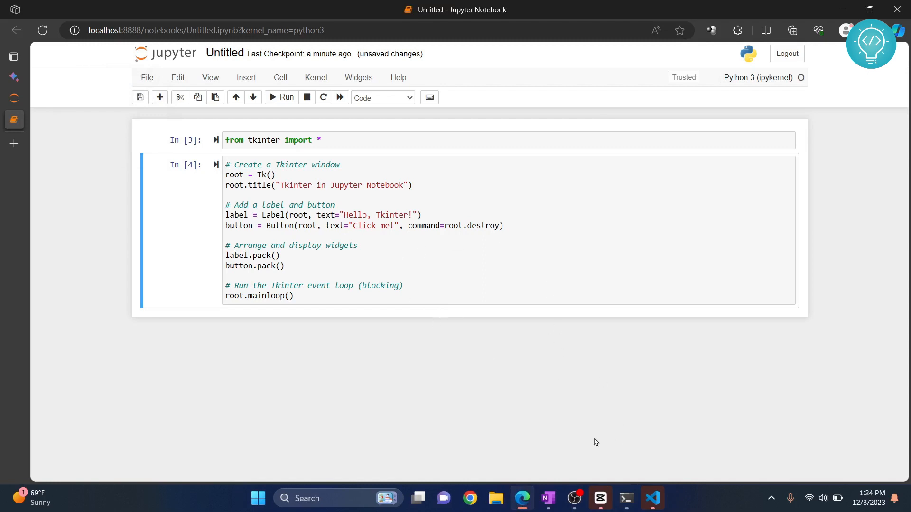